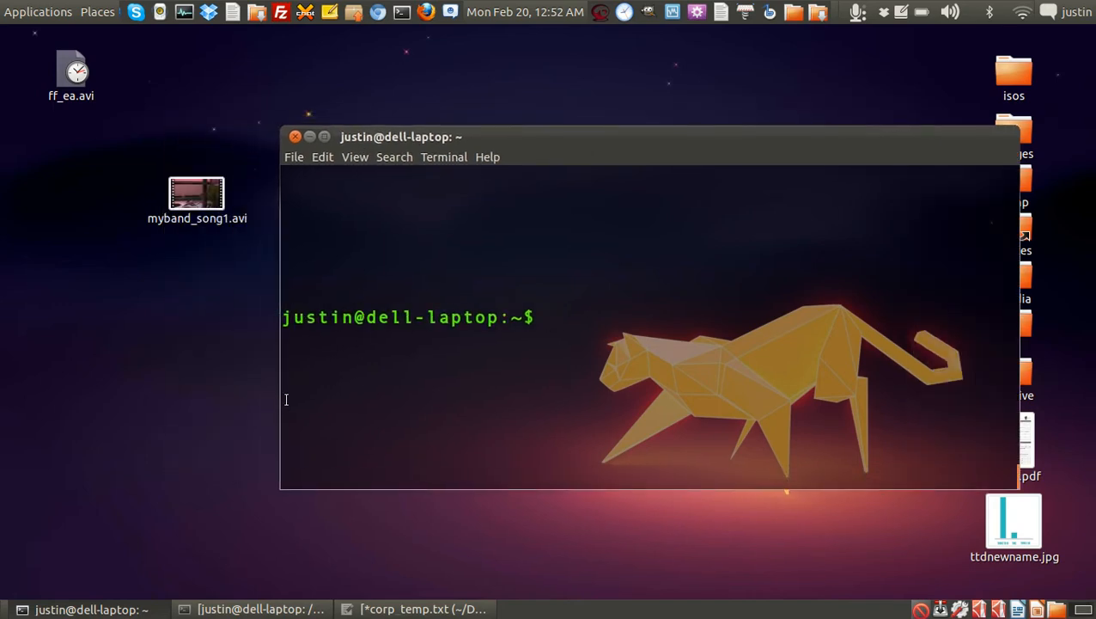
Drag the myband_song1.avi icon lower on the desktop.
left_click_drag(196, 192, 134, 258)
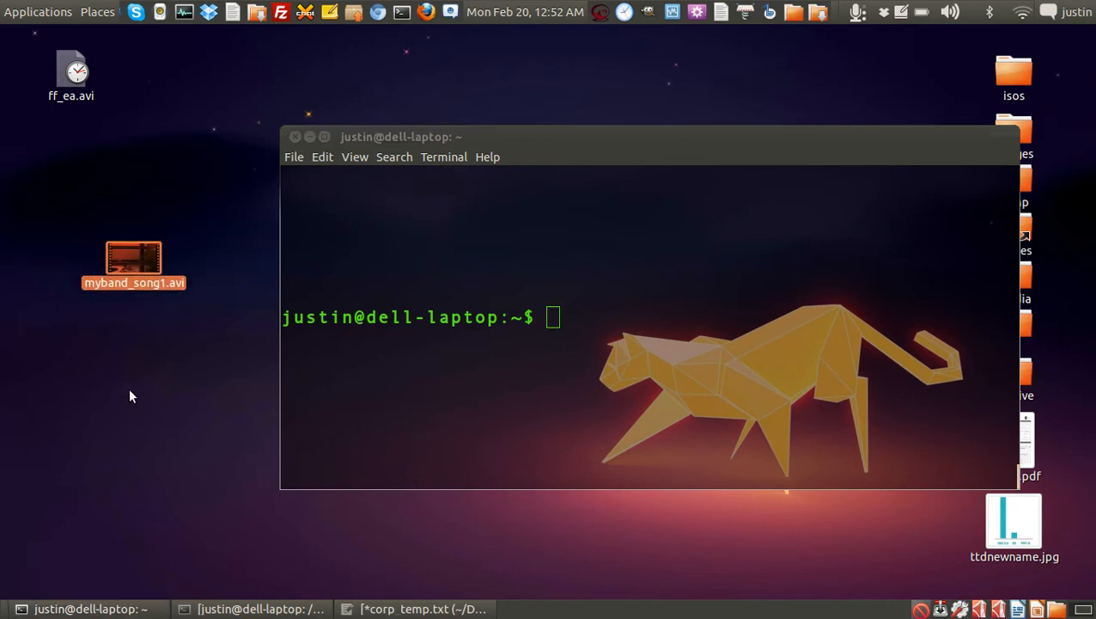
mouse_move(181, 285)
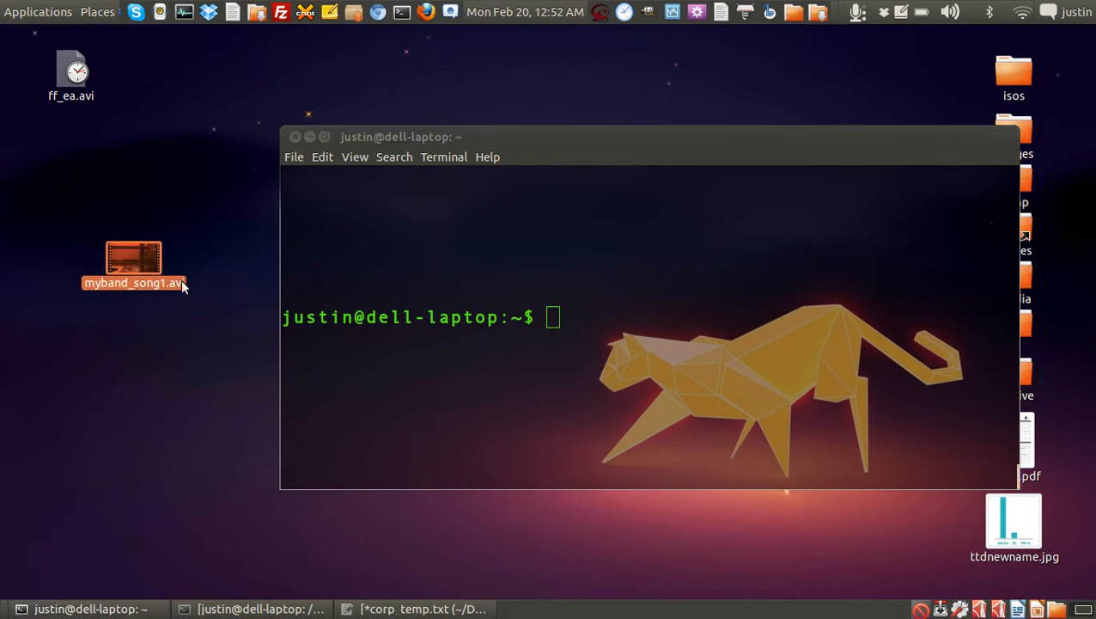
mouse_move(144, 299)
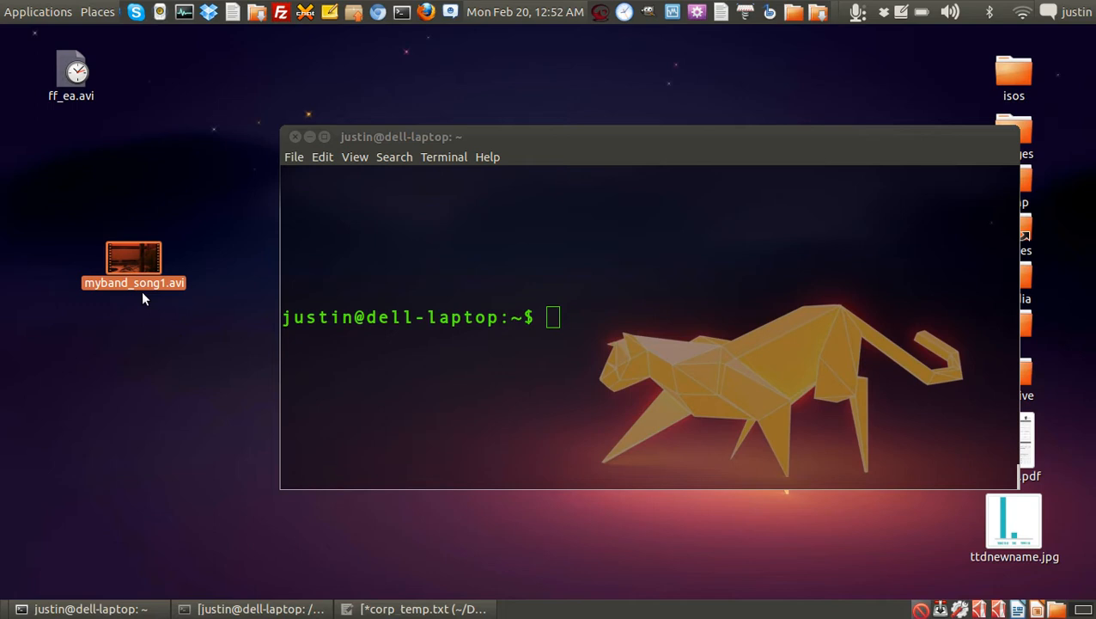
mouse_move(168, 292)
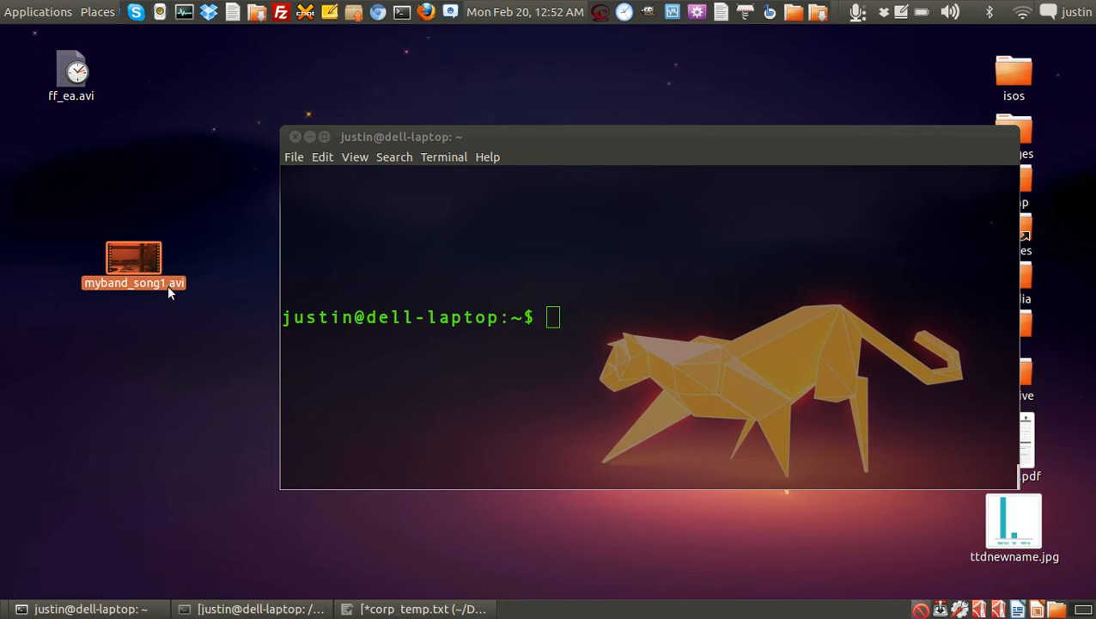
mouse_move(180, 299)
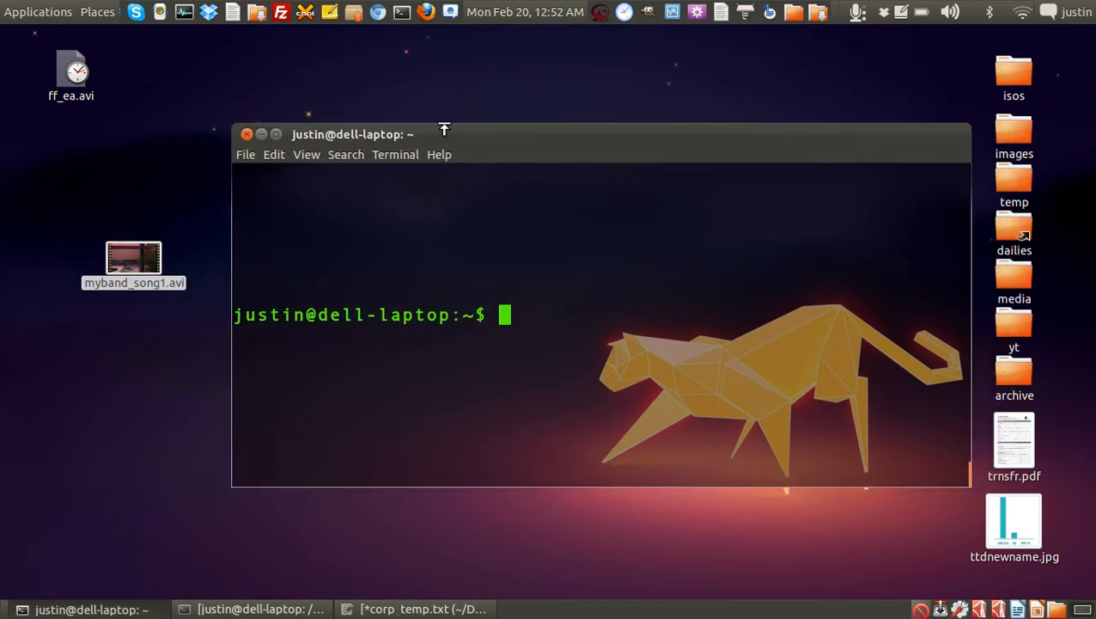
Change into /home/justin/Desktop/ and begin the ffmpeg command.
type("cd")
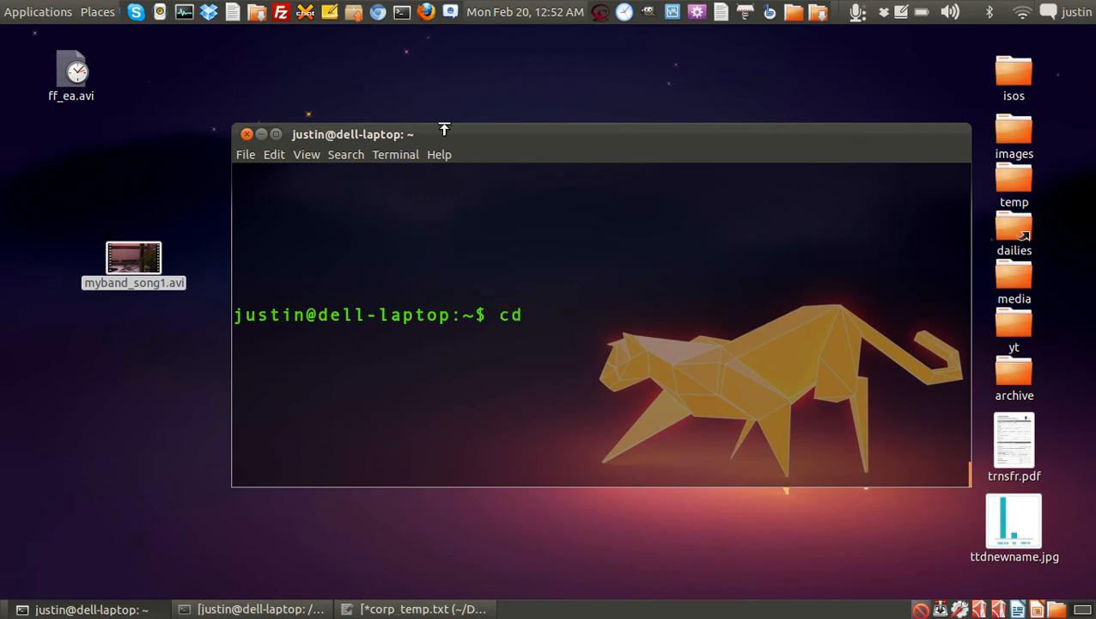
type("/home/justin/Desktop/")
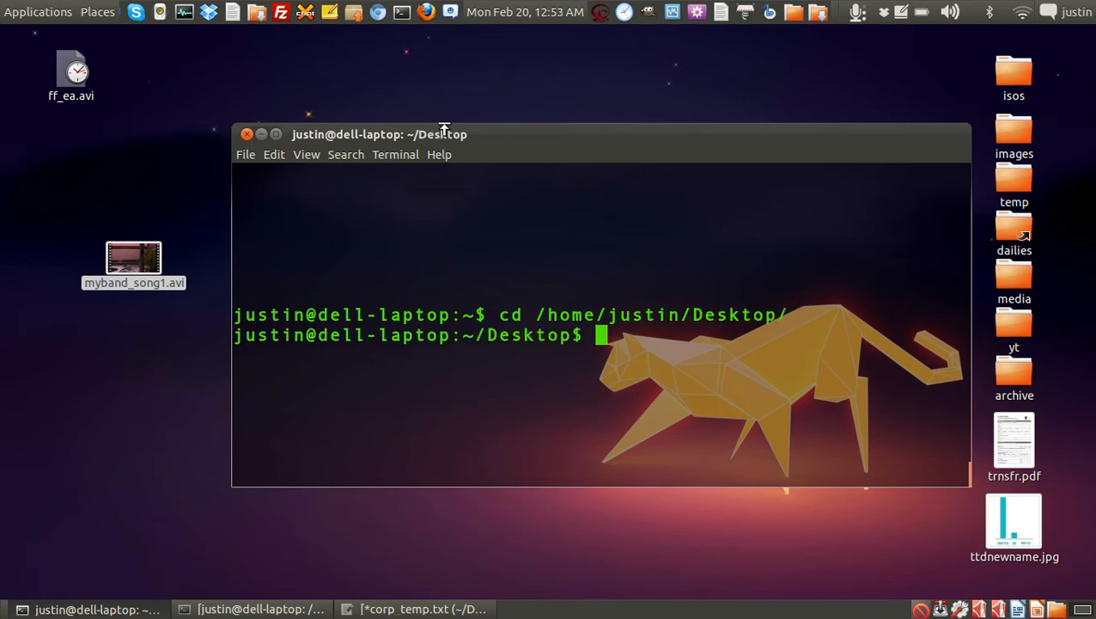
type("ffmpeg -")
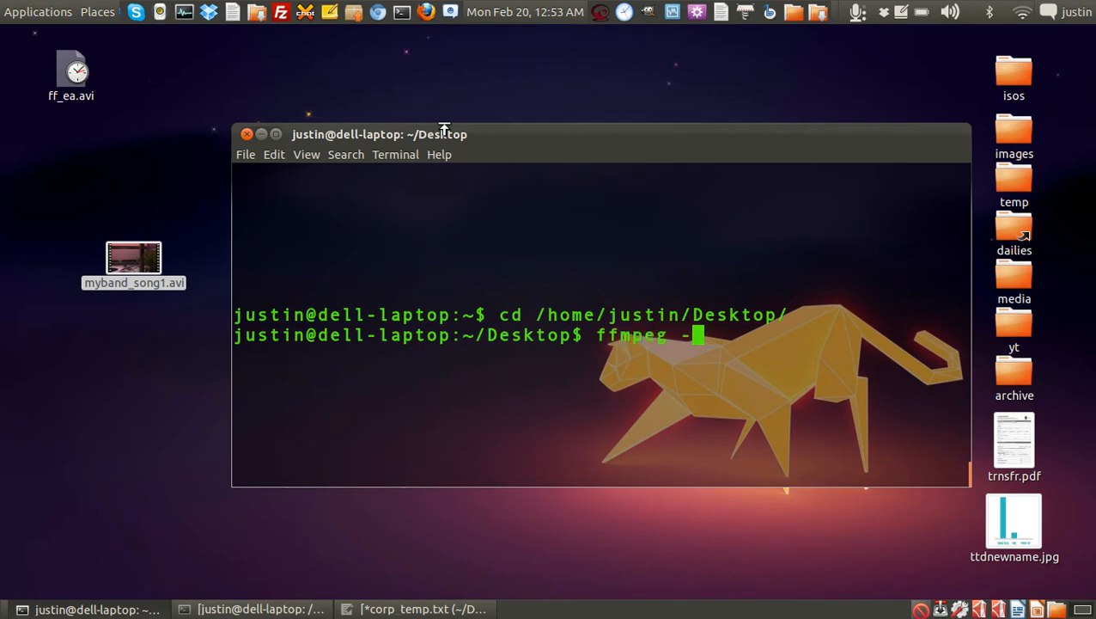
Run ffmpeg -i myband_song1.avi /home/justin/Desktop/myband_song1.mp3 to produce the MP3.
type("i")
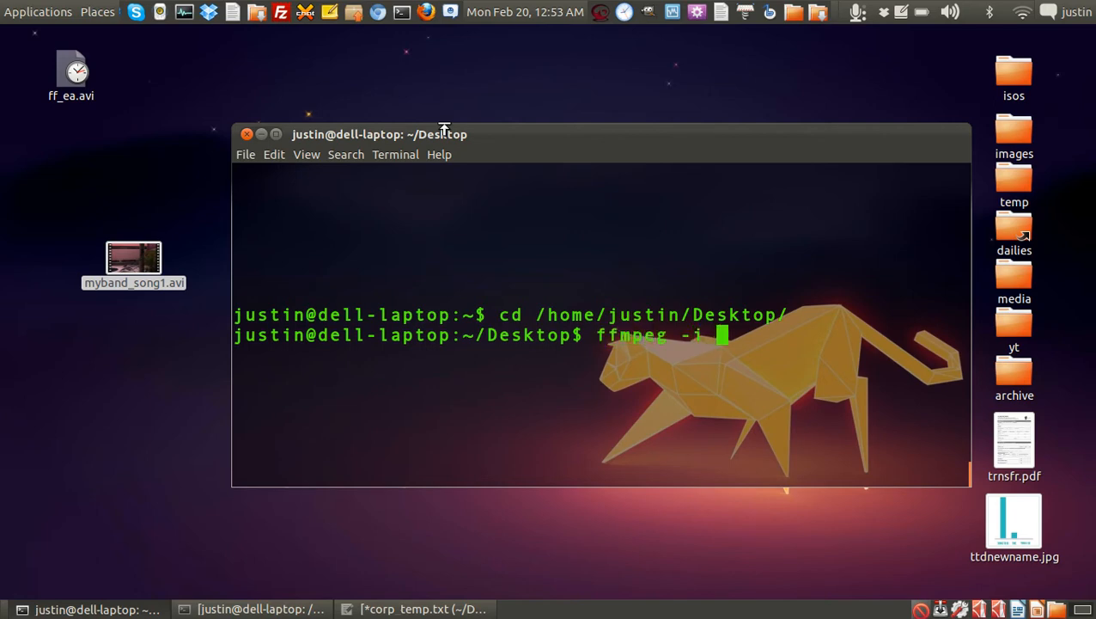
type("myband_song1.avi")
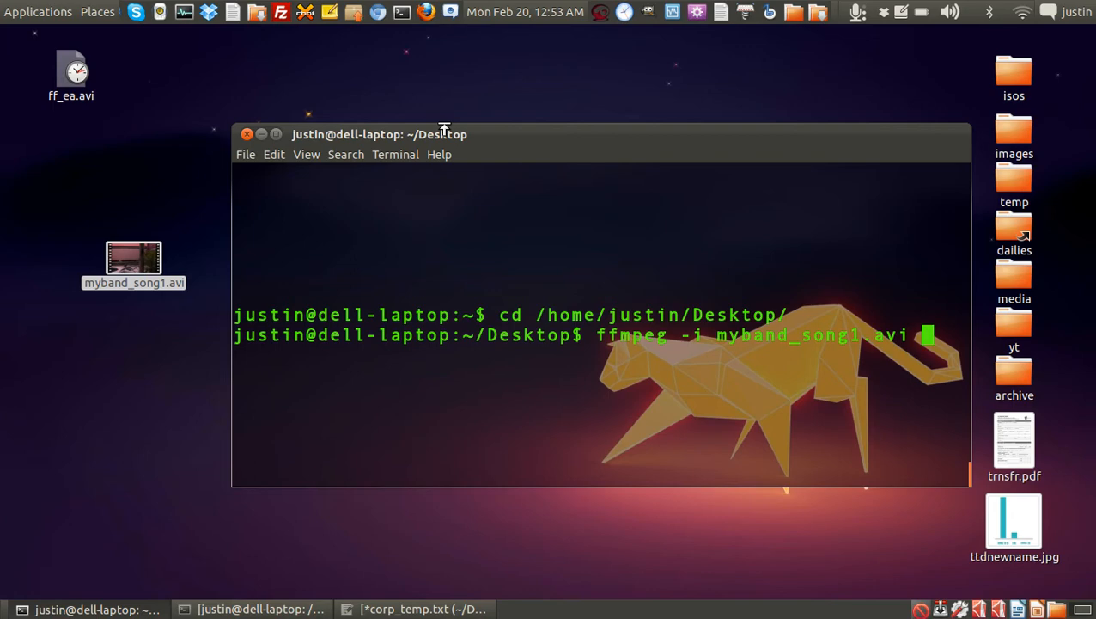
type("/")
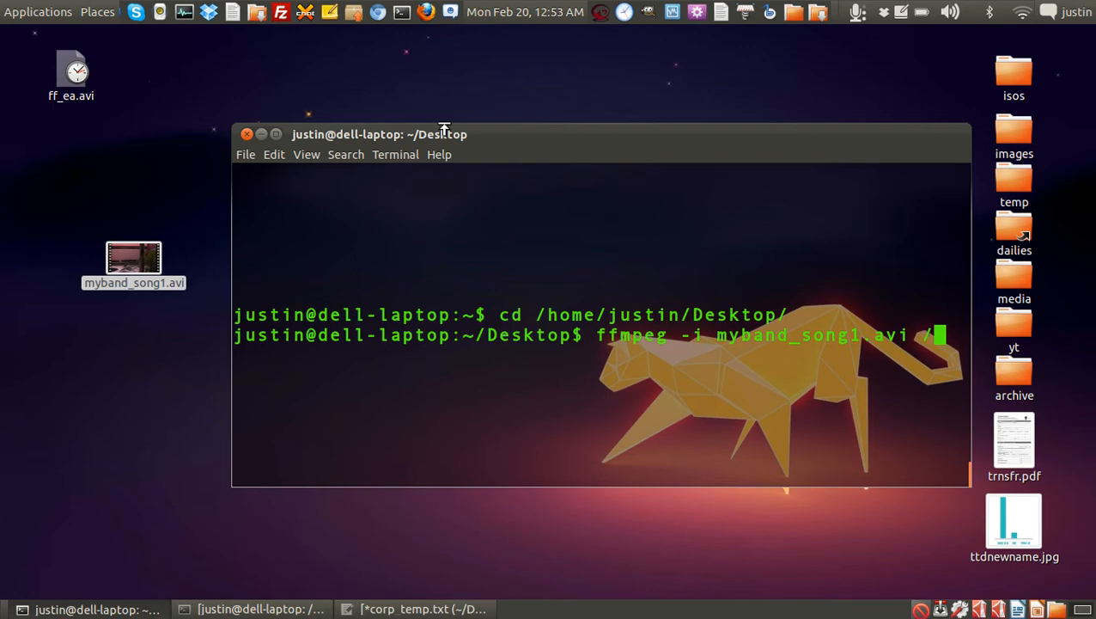
type("home/justin/")
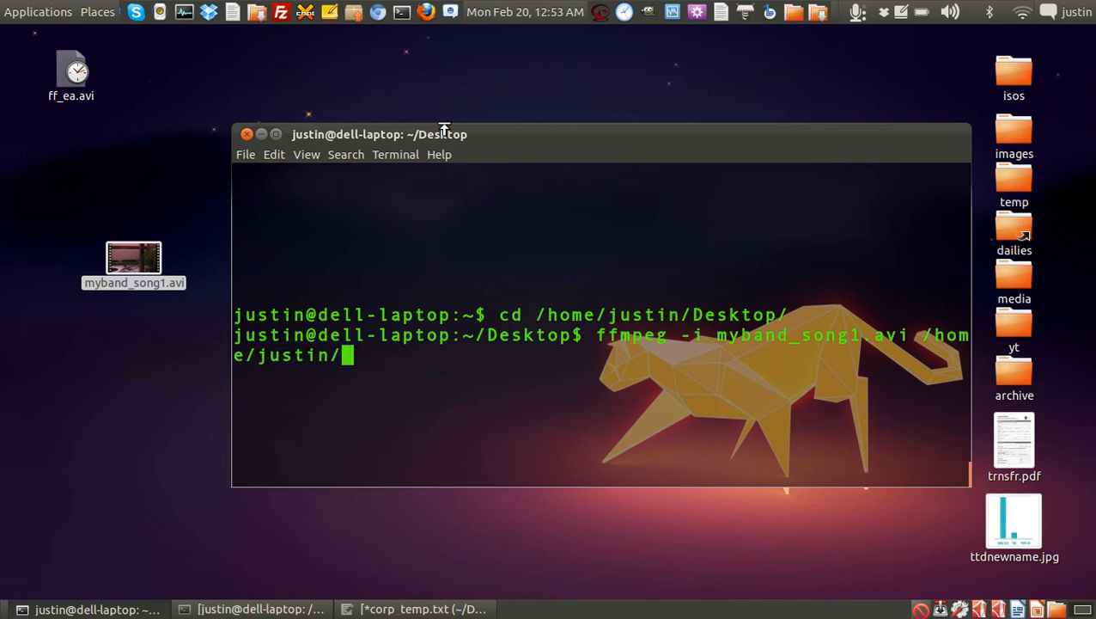
type("Desktop/")
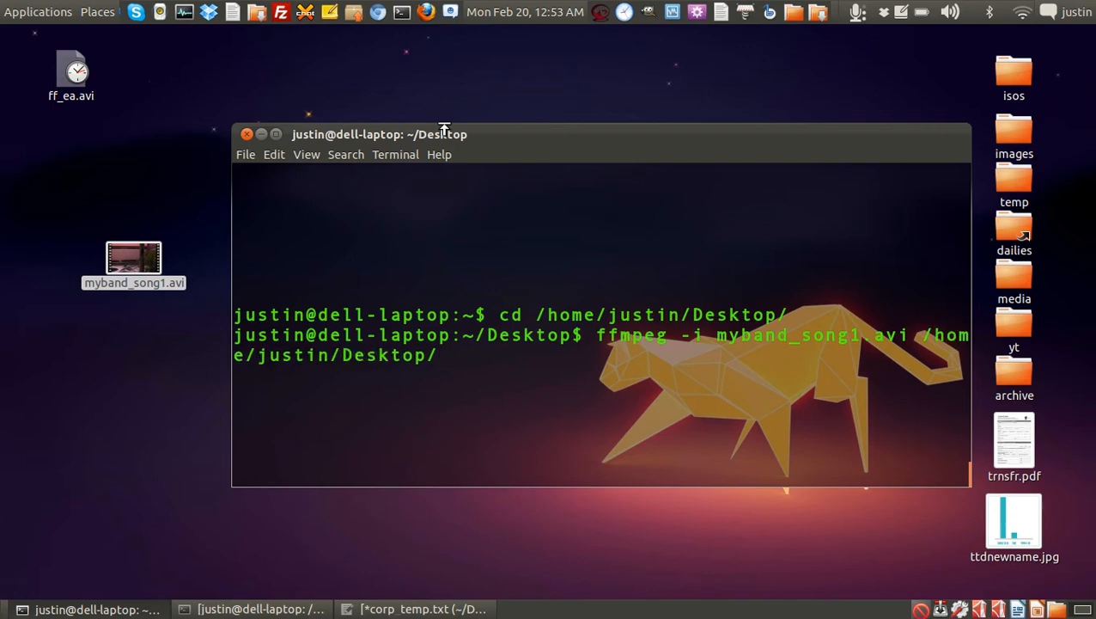
type("myband_song1.av")
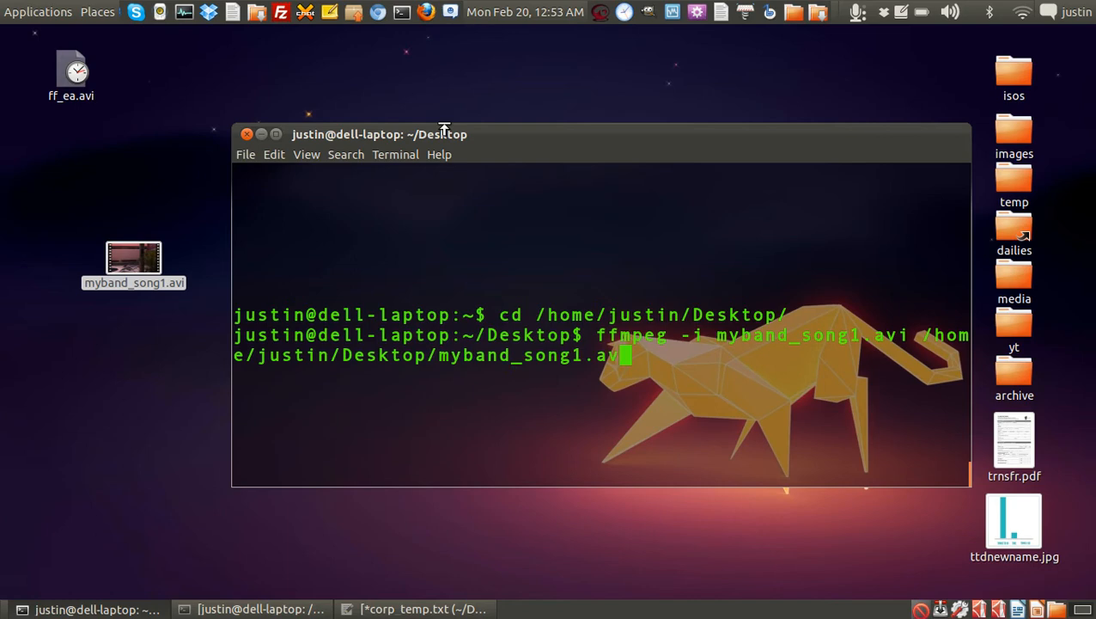
type(".m")
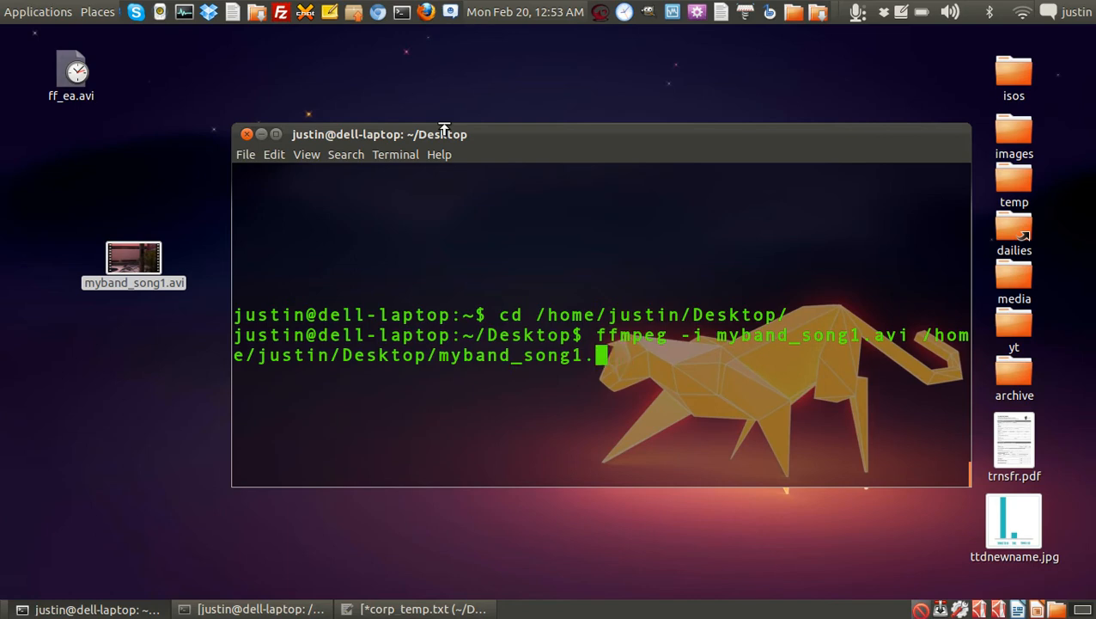
type("mp3")
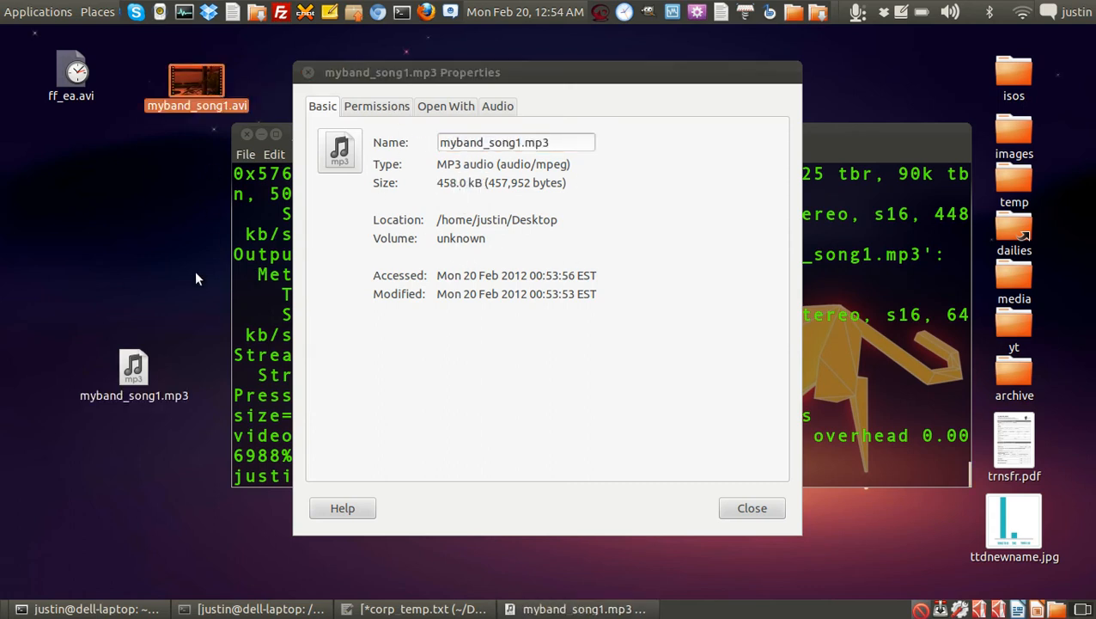
mouse_move(309, 72)
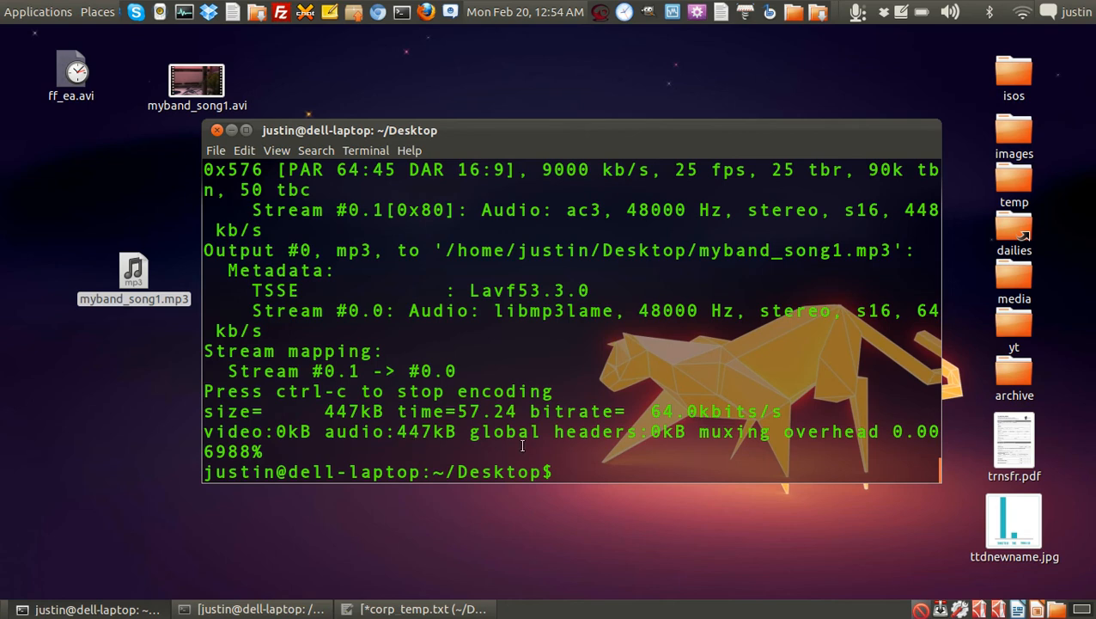
Run sudo apt-get install ffmpeg and authenticate; nothing is newly installed or upgraded.
type("sudo a")
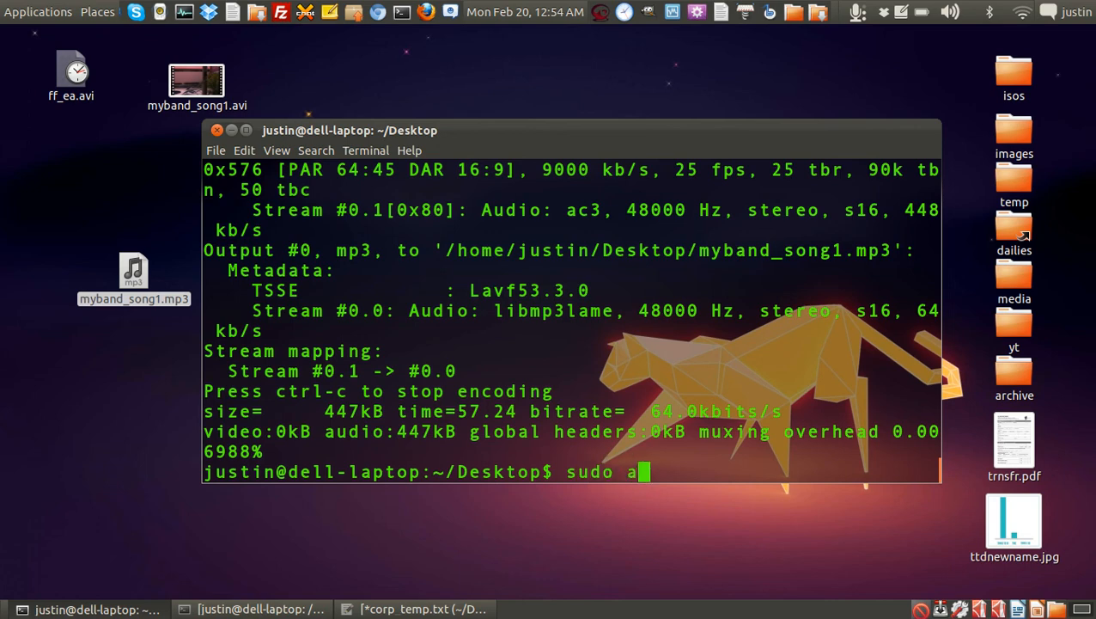
type("-")
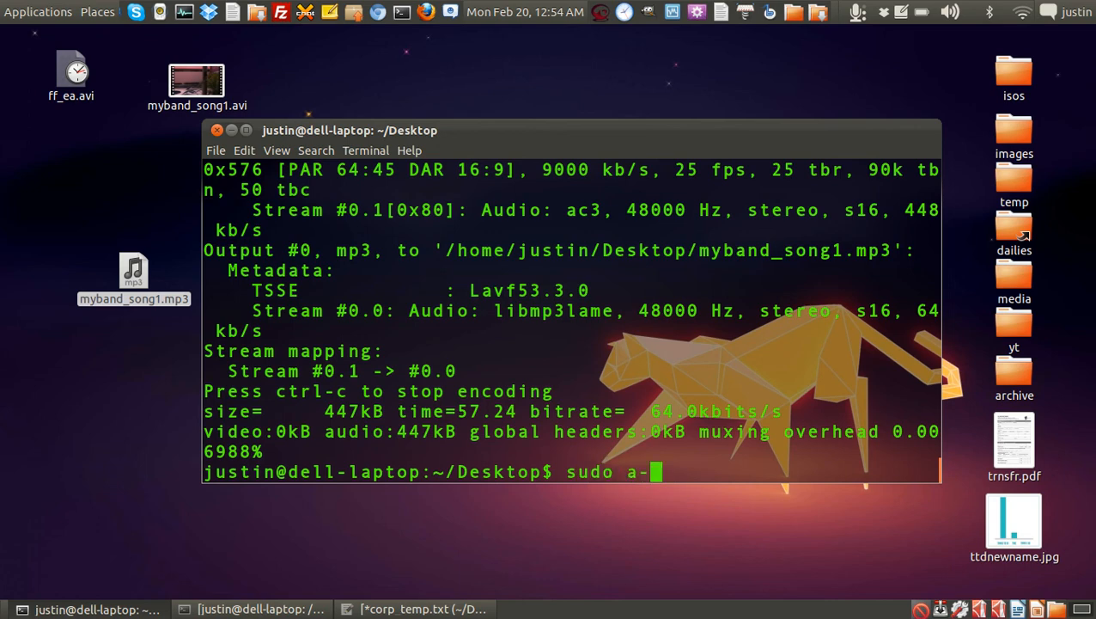
type("pt")
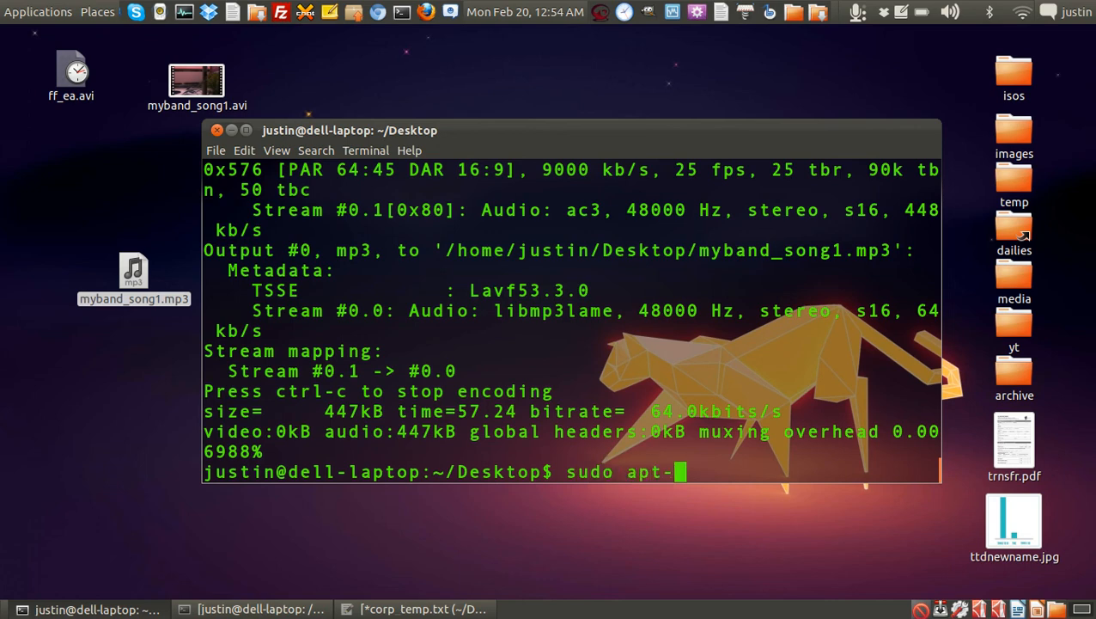
type("get install ffmpeg")
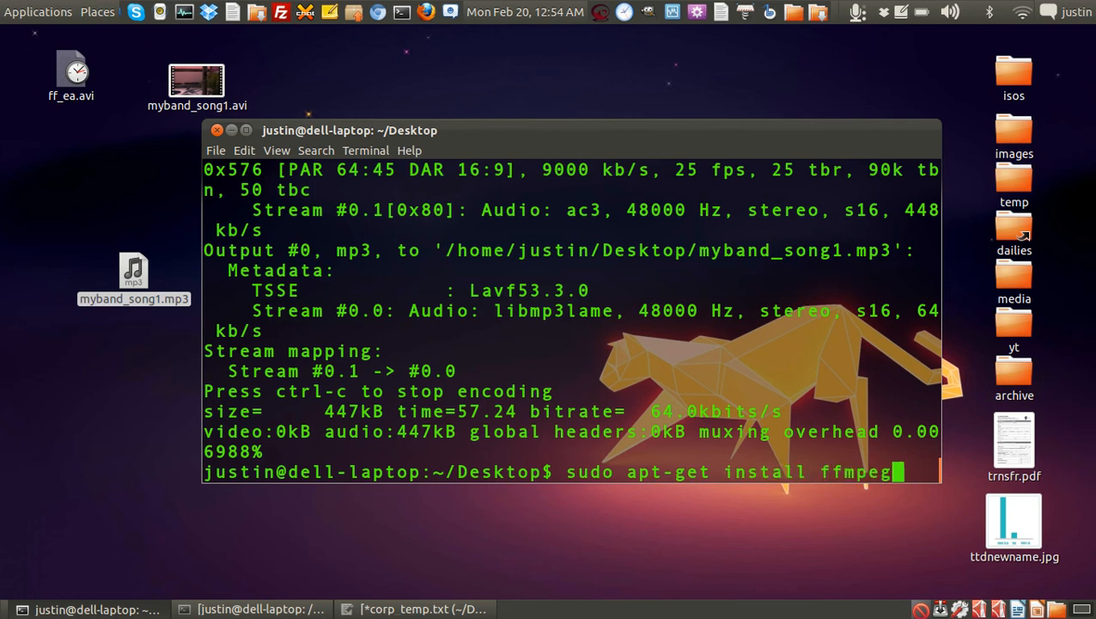
key("Return")
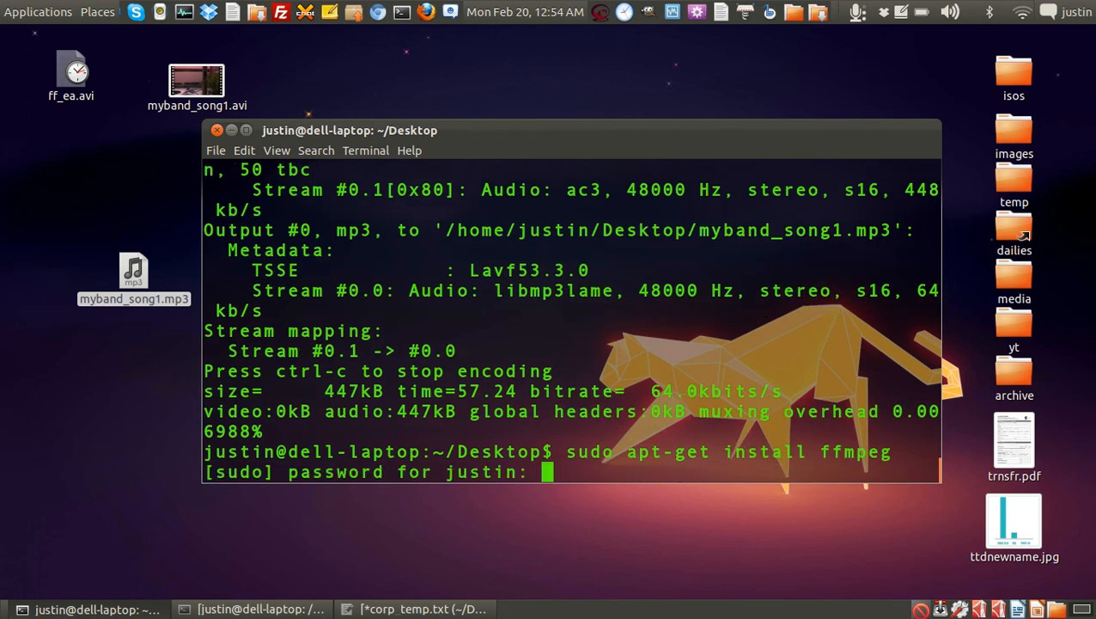
key("Return")
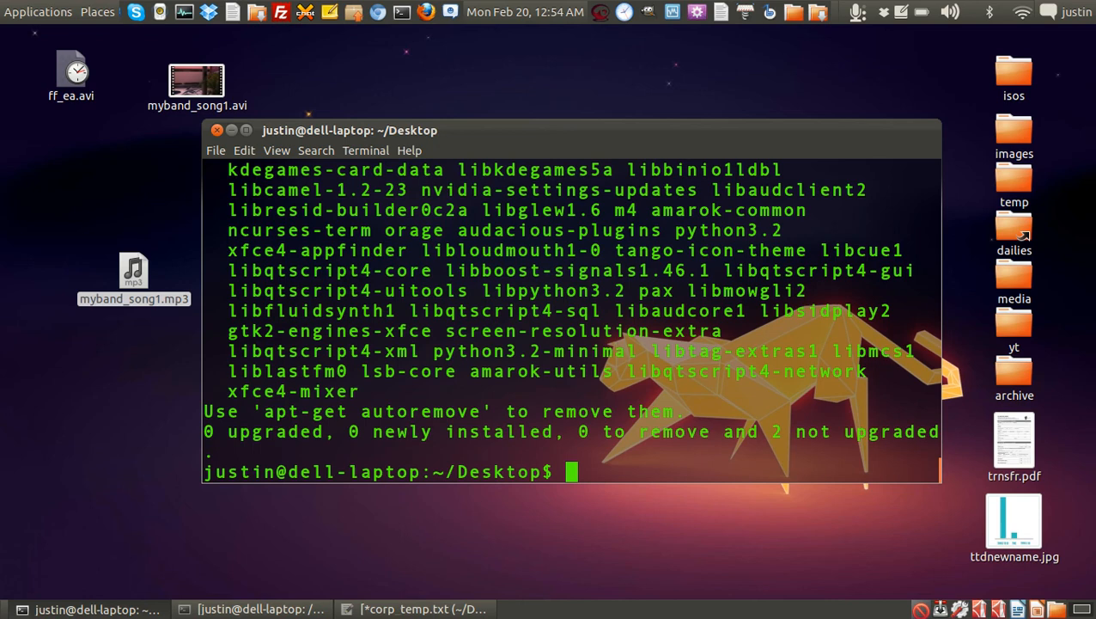